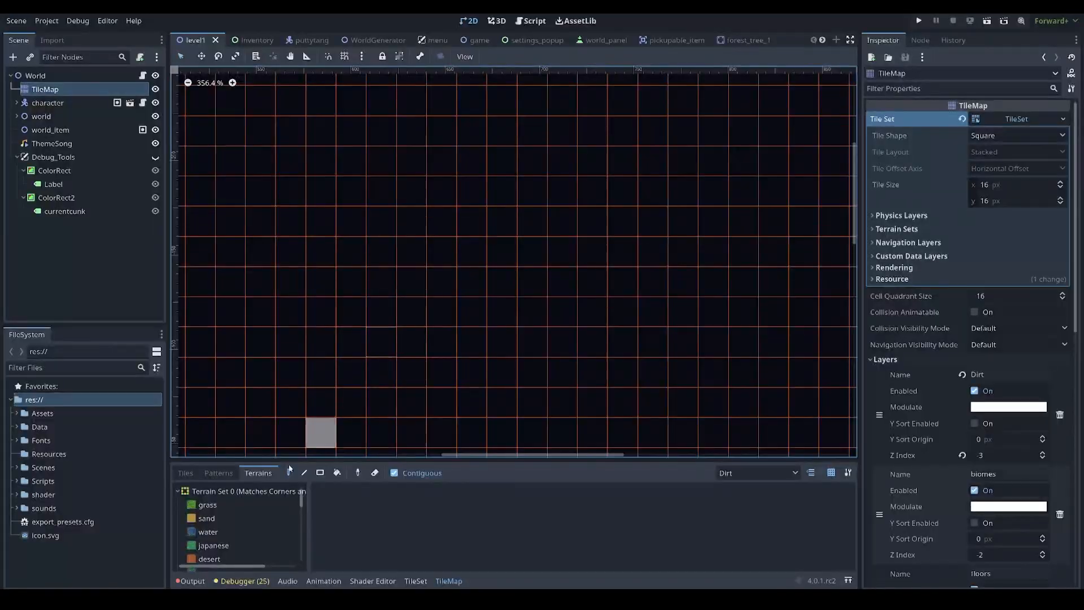
Step: Paint a small patch of grass, sand and water terrain tiles onto the level's dirt layer
left_click(209, 532)
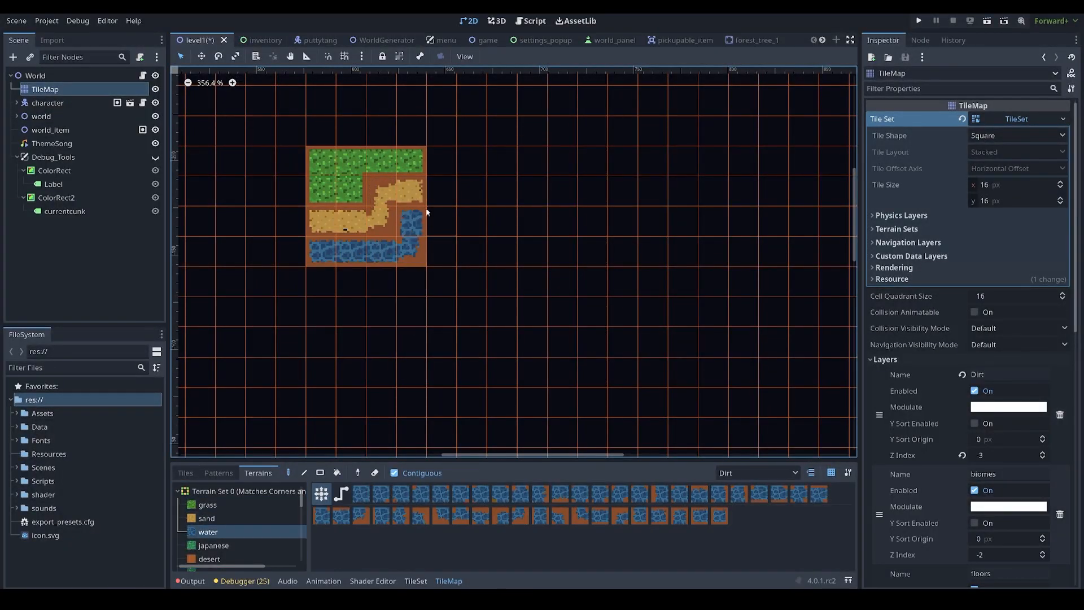